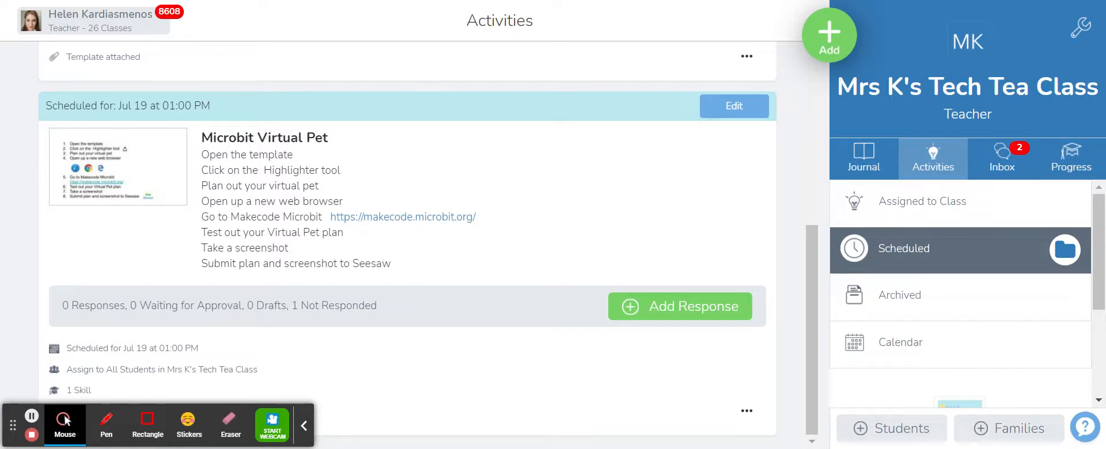
pyautogui.moveTo(924, 144)
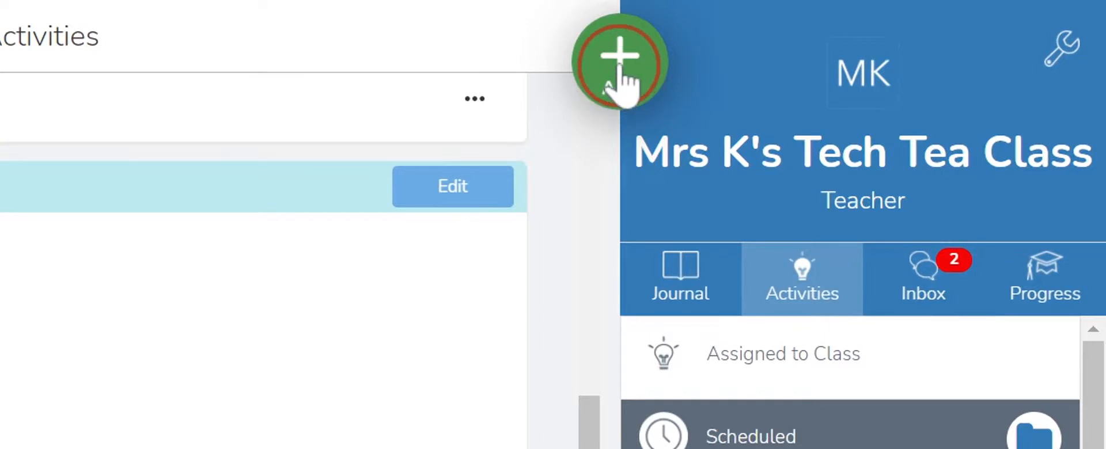
# Step: Open the Activity Library on the My Library tab to see saved activities
pyautogui.click(620, 62)
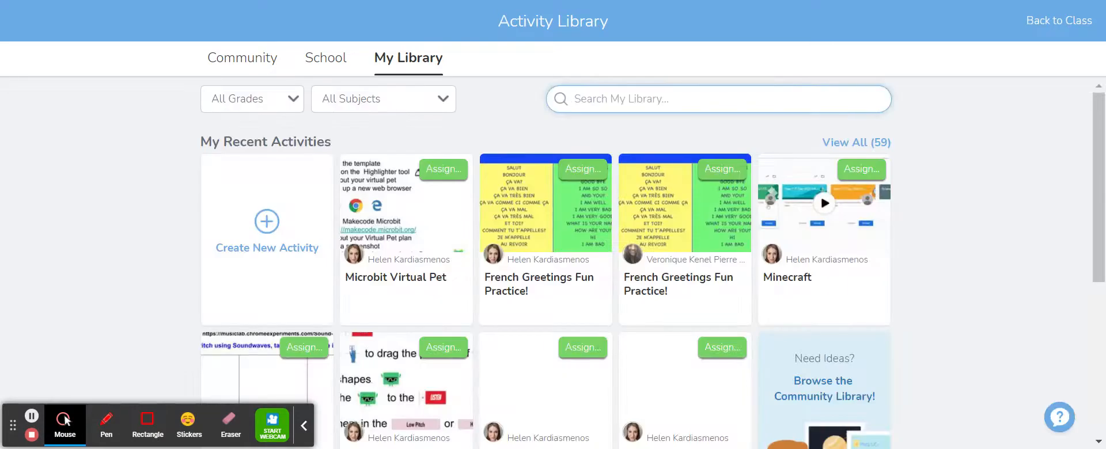
pyautogui.moveTo(429, 44)
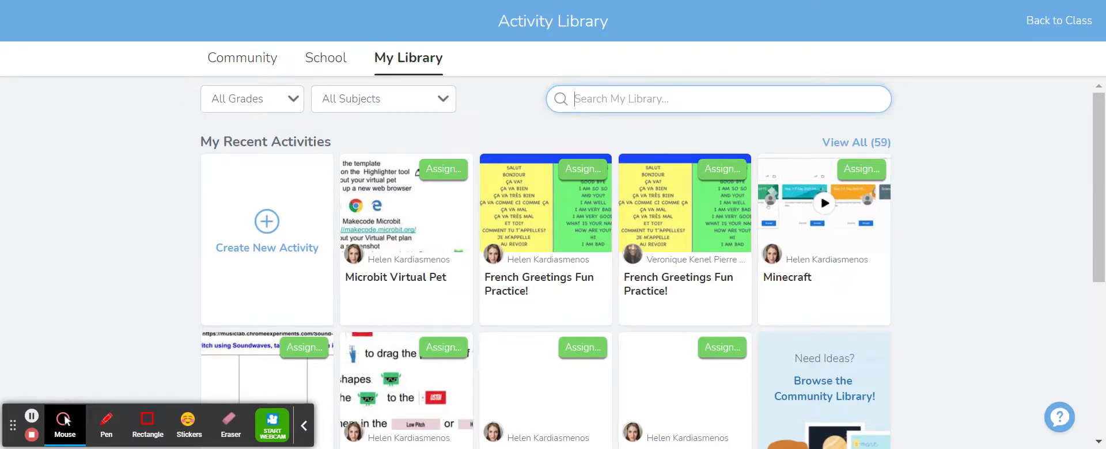
pyautogui.moveTo(296, 67)
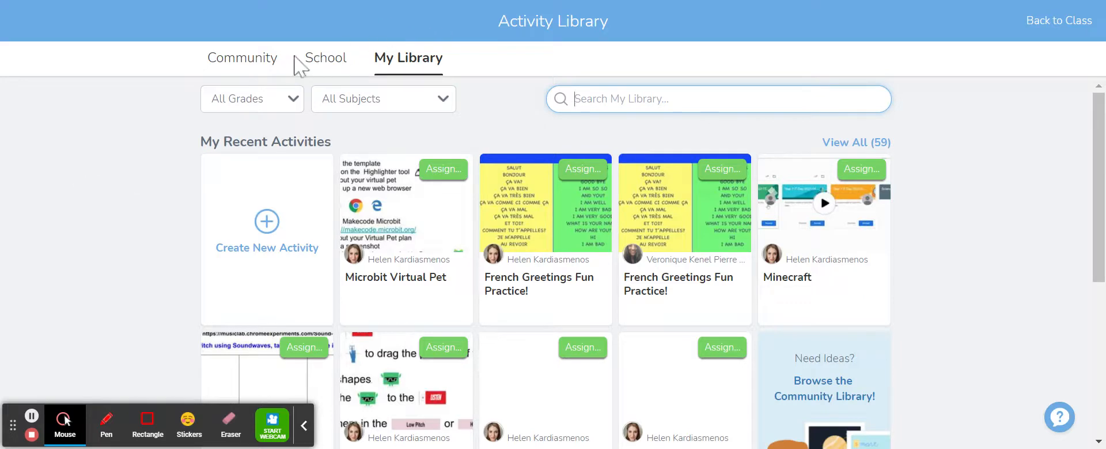
pyautogui.moveTo(325, 60)
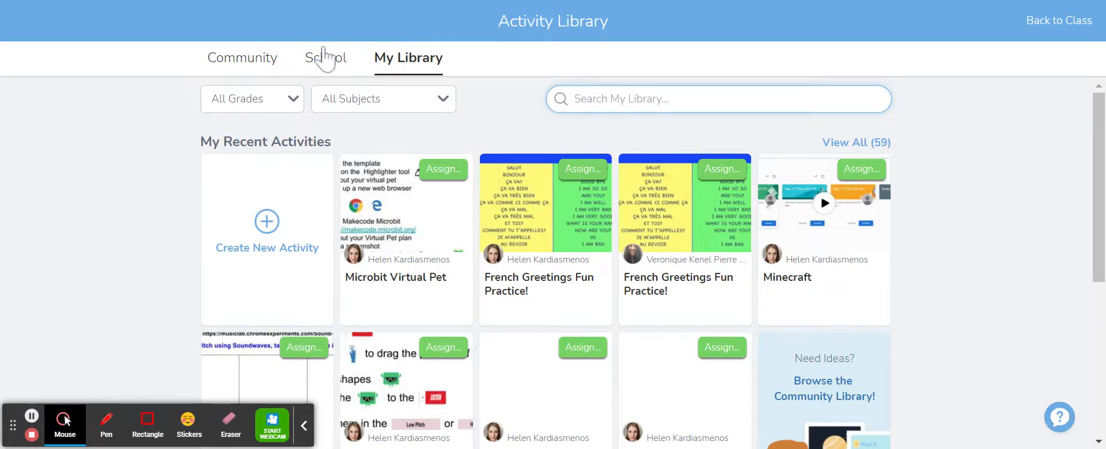
pyautogui.moveTo(325, 58)
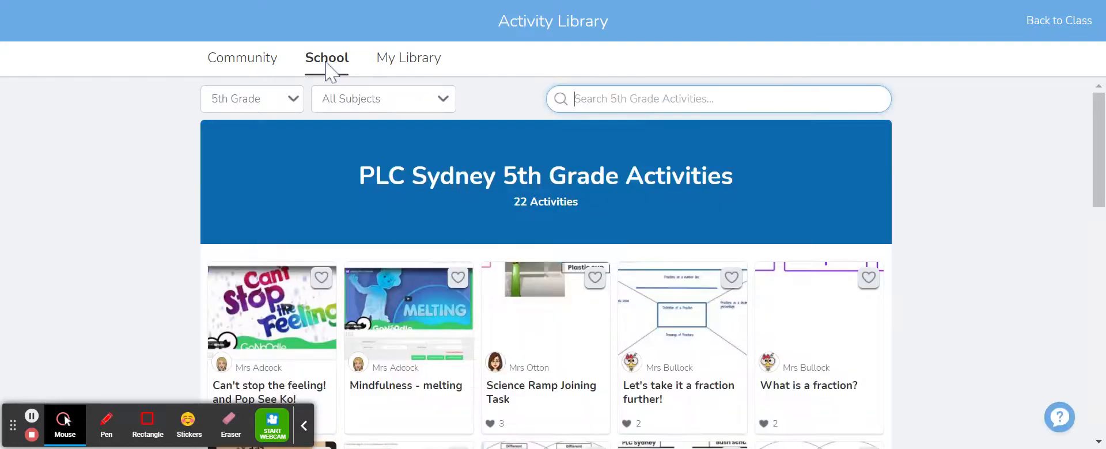
pyautogui.moveTo(459, 214)
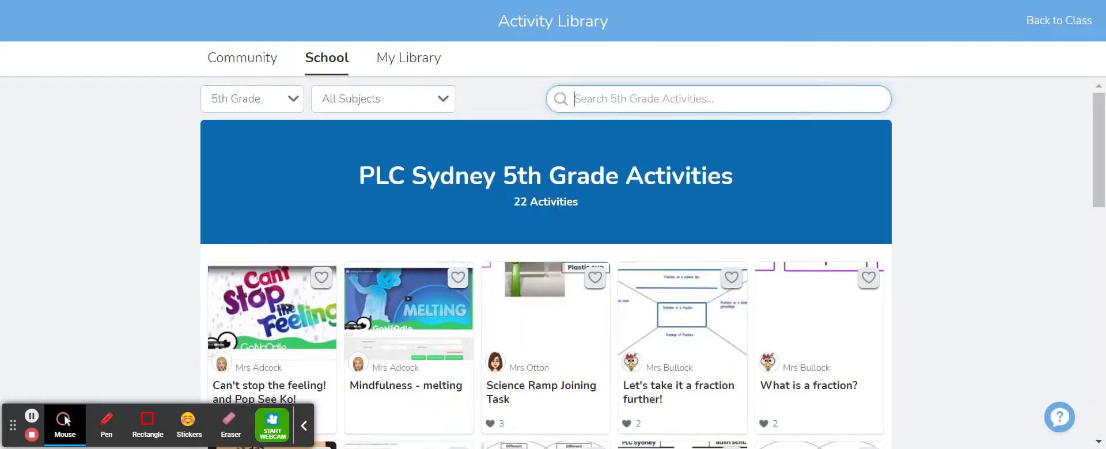
pyautogui.moveTo(469, 249)
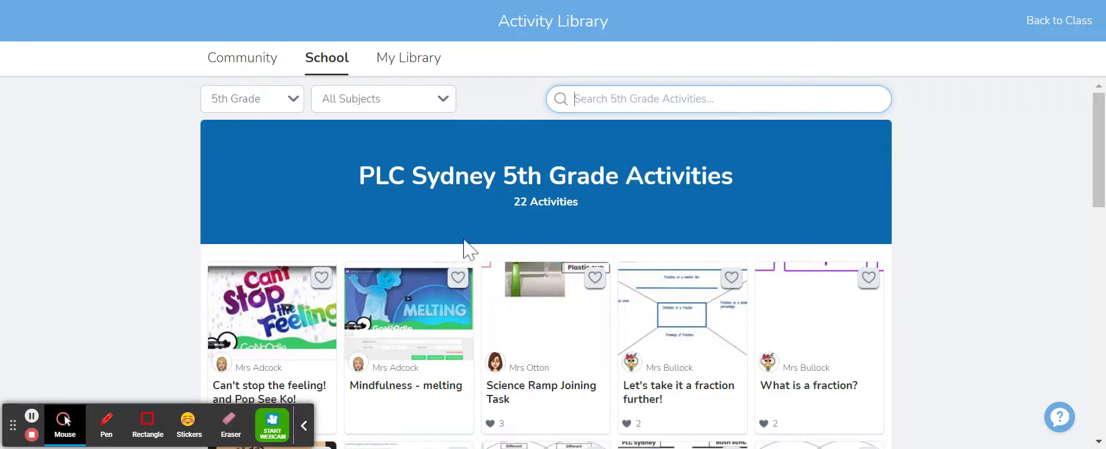
# Step: Scroll through the 22 PLC Sydney 5th Grade Activities, such as Mindfulness - melting
pyautogui.scroll(-3)
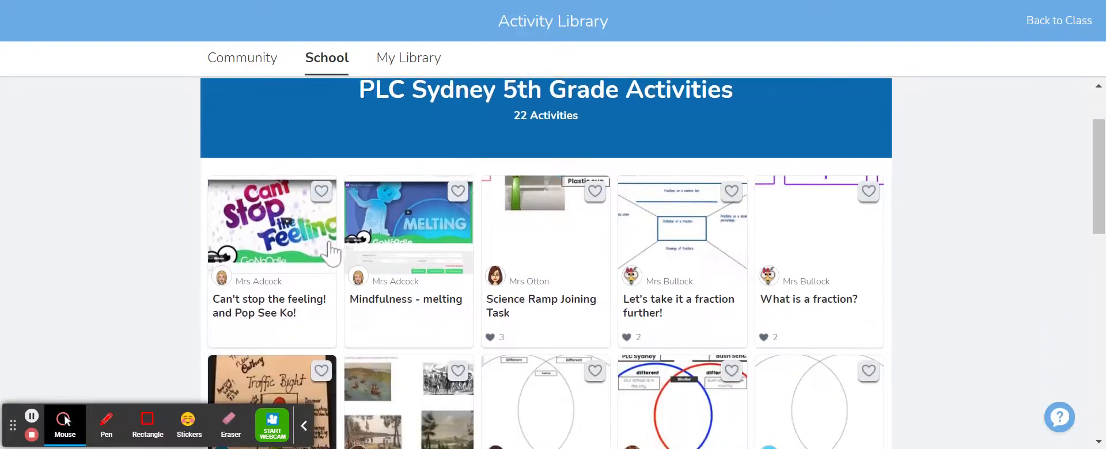
pyautogui.moveTo(555, 218)
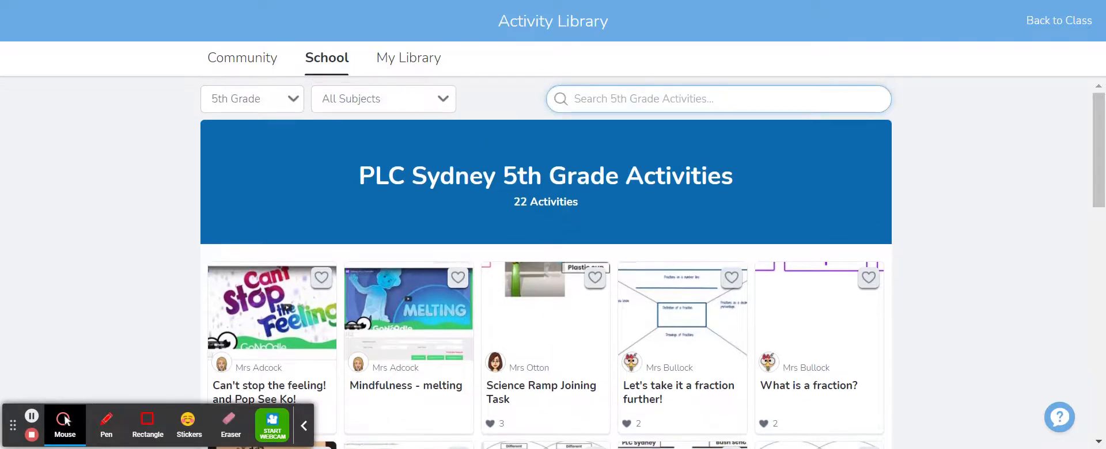
pyautogui.scroll(-3)
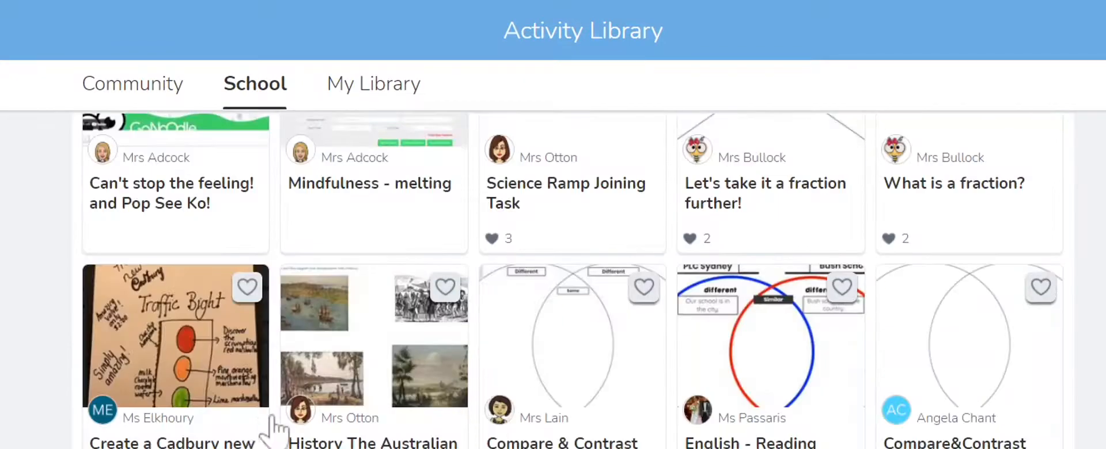
pyautogui.scroll(3)
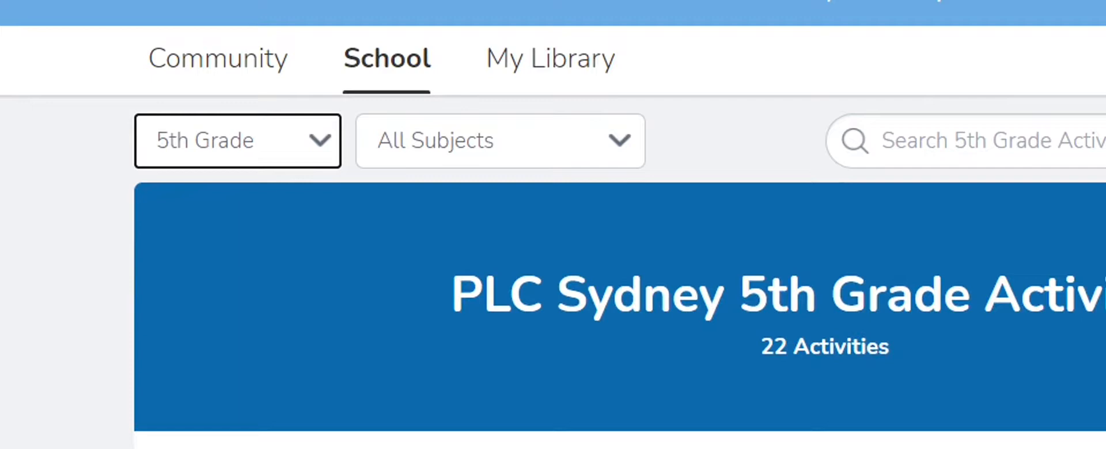
# Step: Filter school activities to Kindergarten and heart Shape detective! into My Library
pyautogui.click(237, 141)
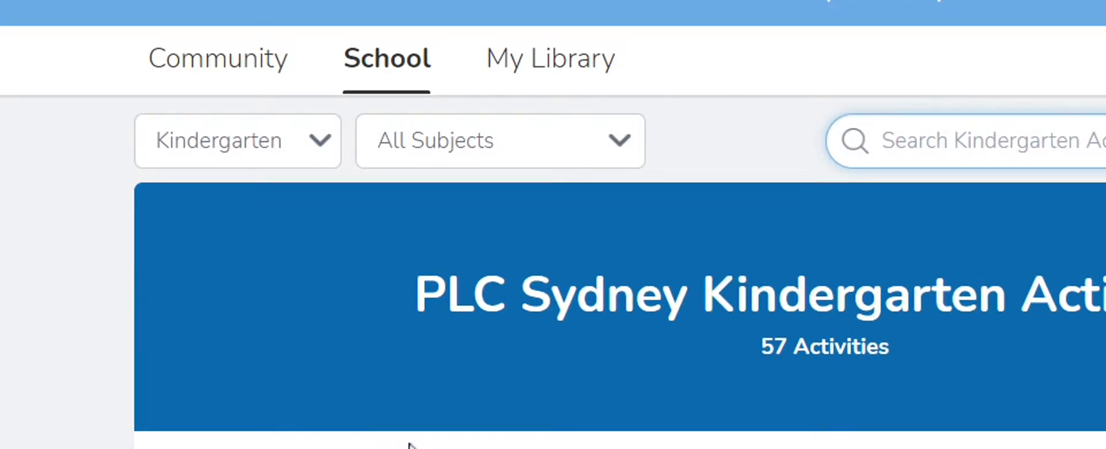
pyautogui.scroll(-3)
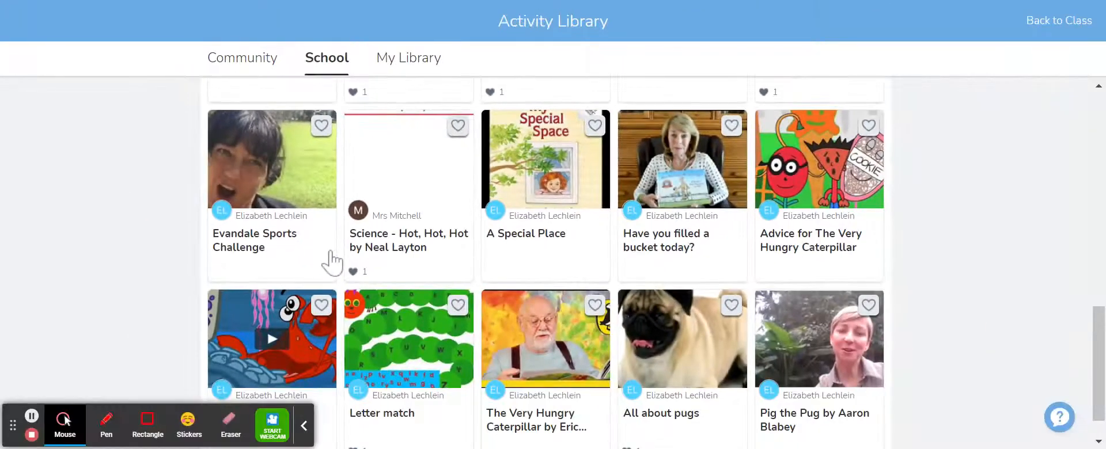
pyautogui.scroll(3)
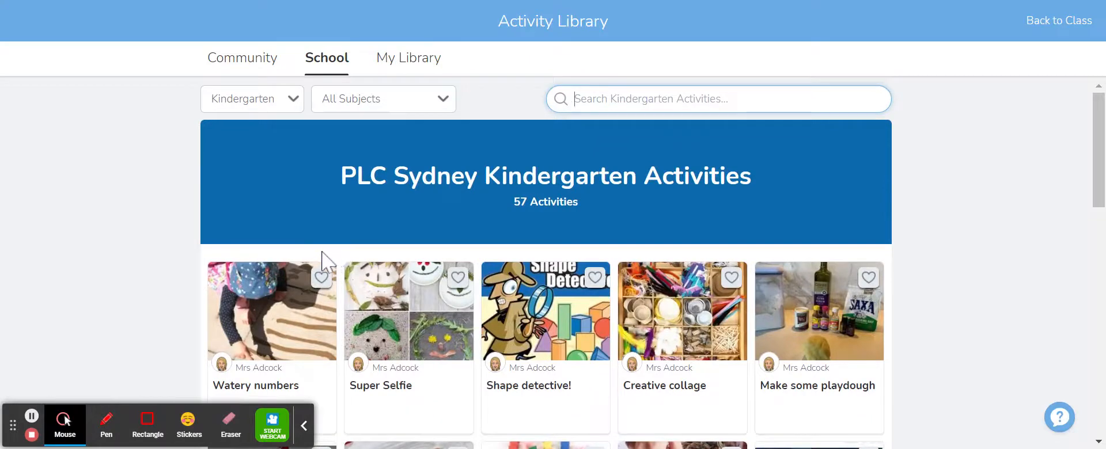
pyautogui.moveTo(491, 411)
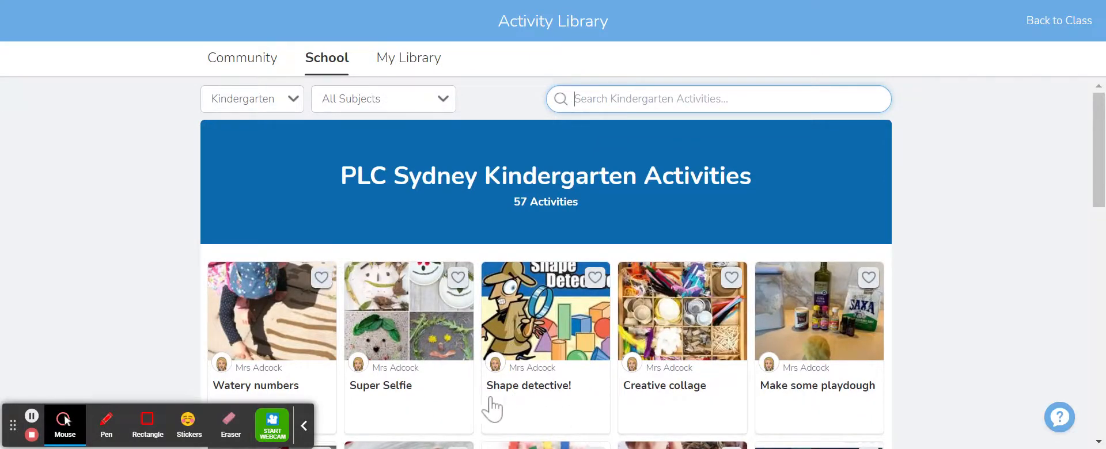
pyautogui.scroll(-3)
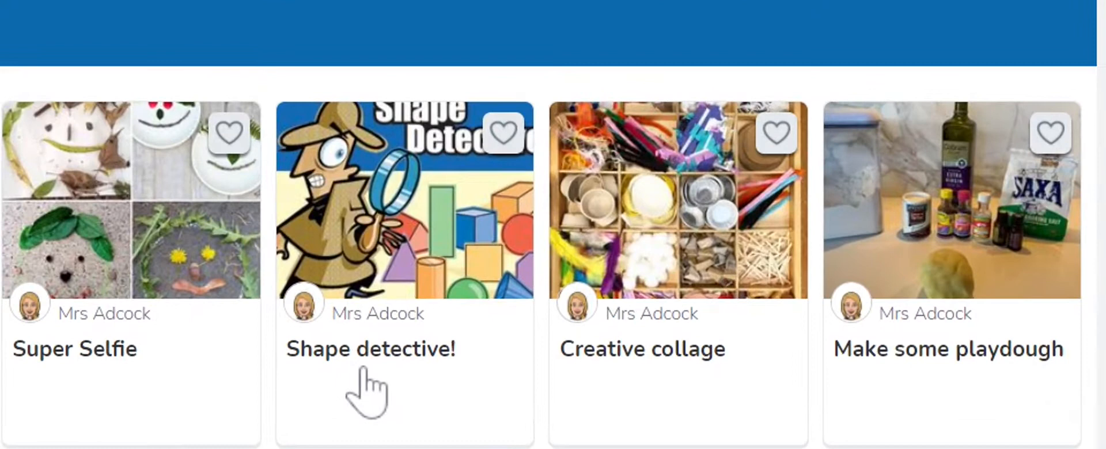
pyautogui.click(503, 133)
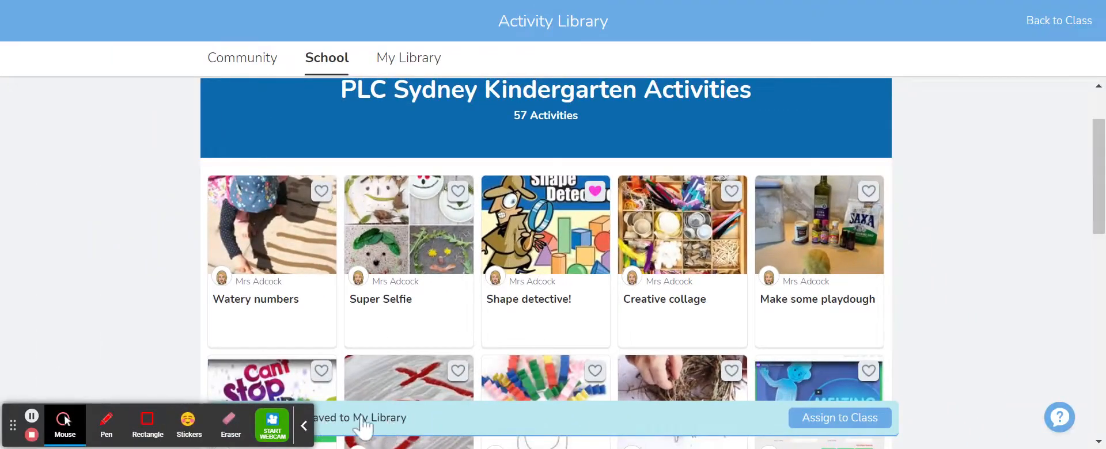
pyautogui.moveTo(351, 416)
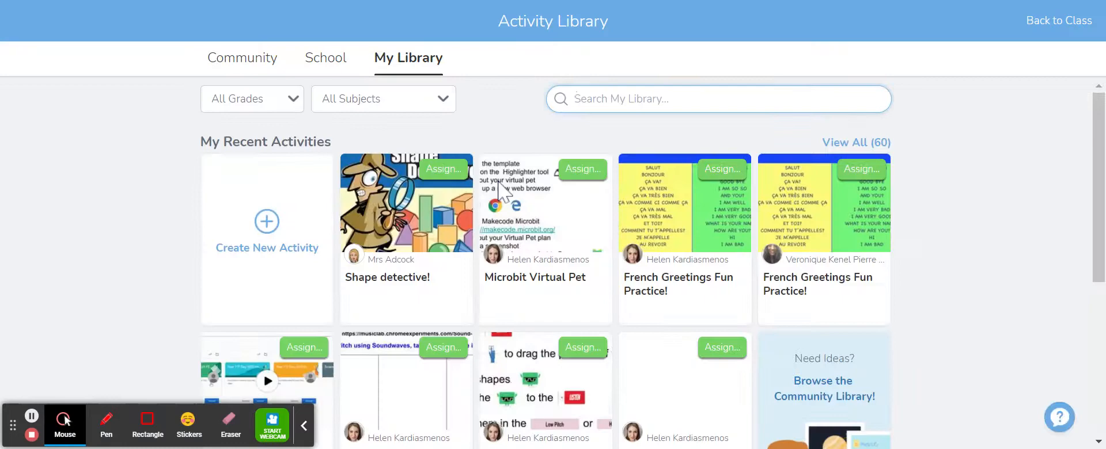
pyautogui.moveTo(392, 295)
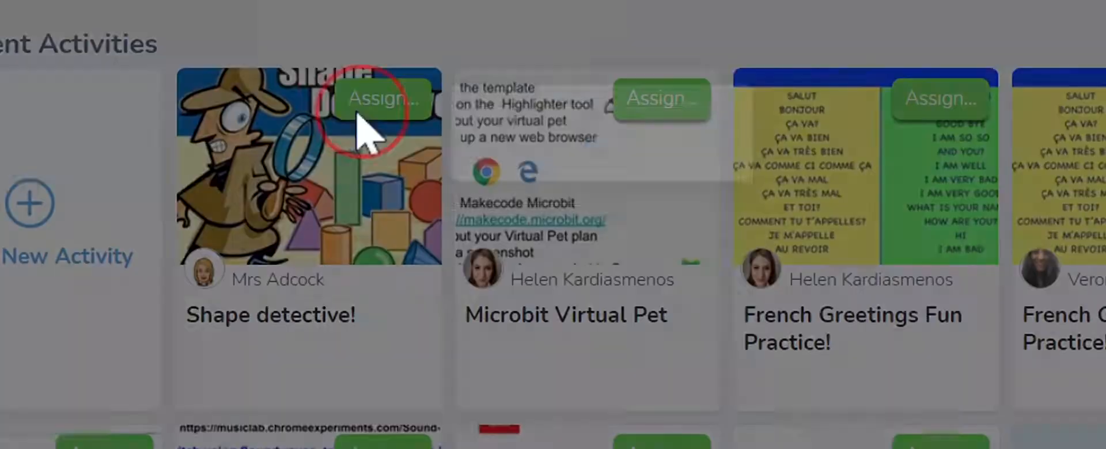
# Step: Return to My Library, where Shape detective! heads My Recent Activities
pyautogui.click(383, 98)
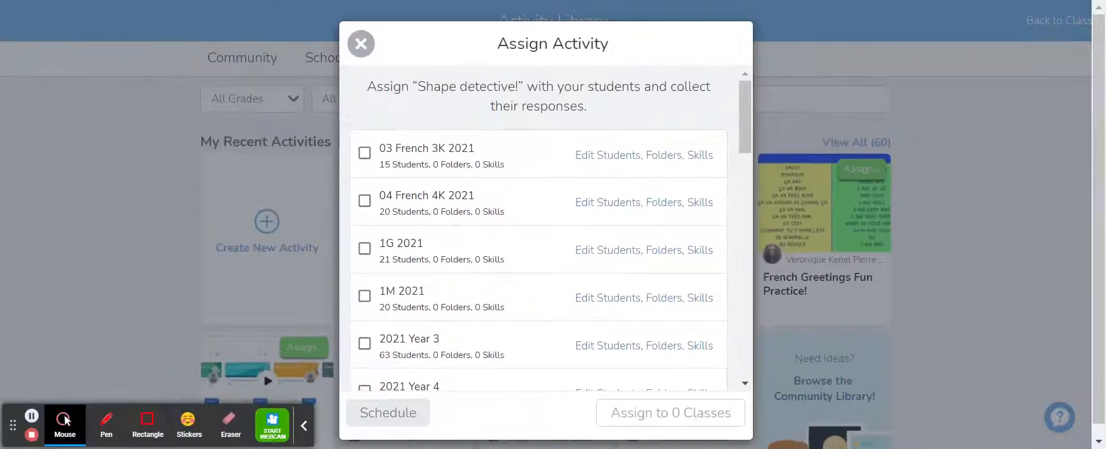
pyautogui.scroll(-3)
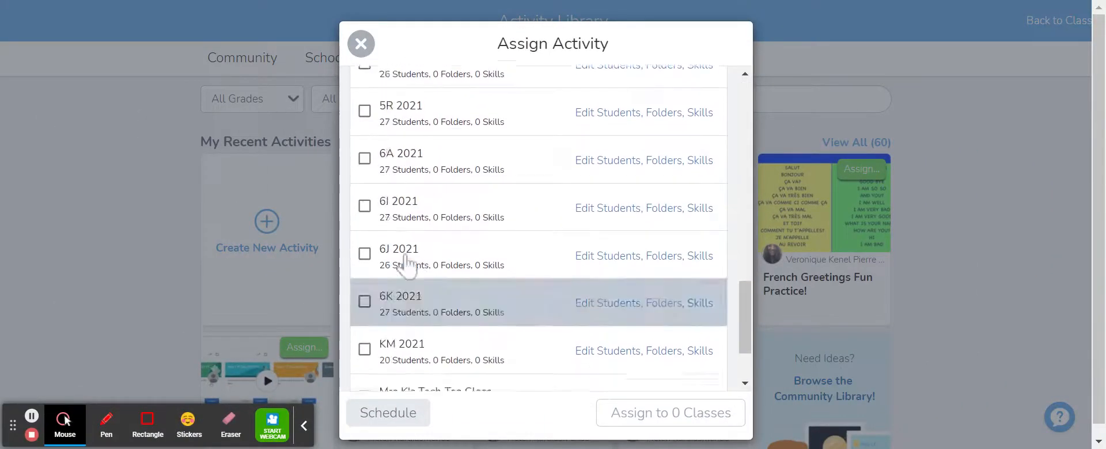
pyautogui.scroll(3)
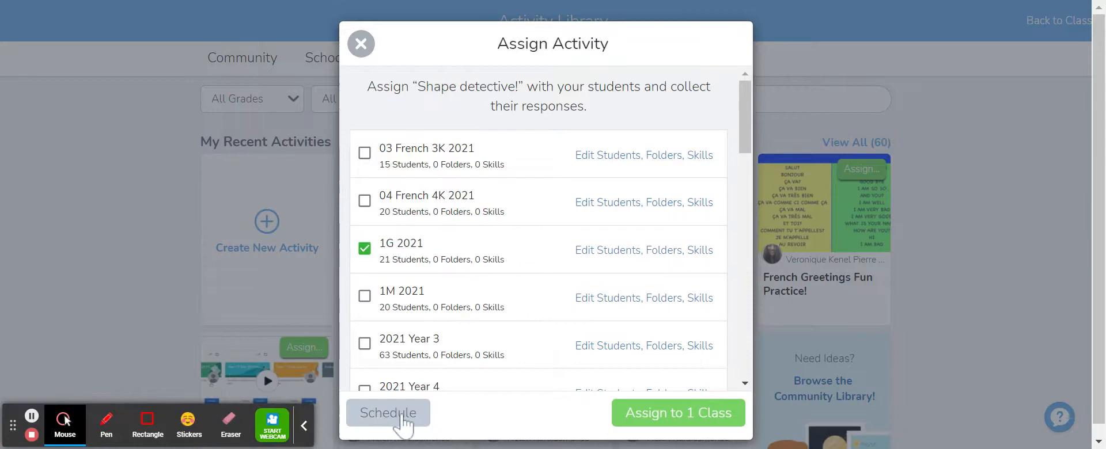
pyautogui.click(361, 43)
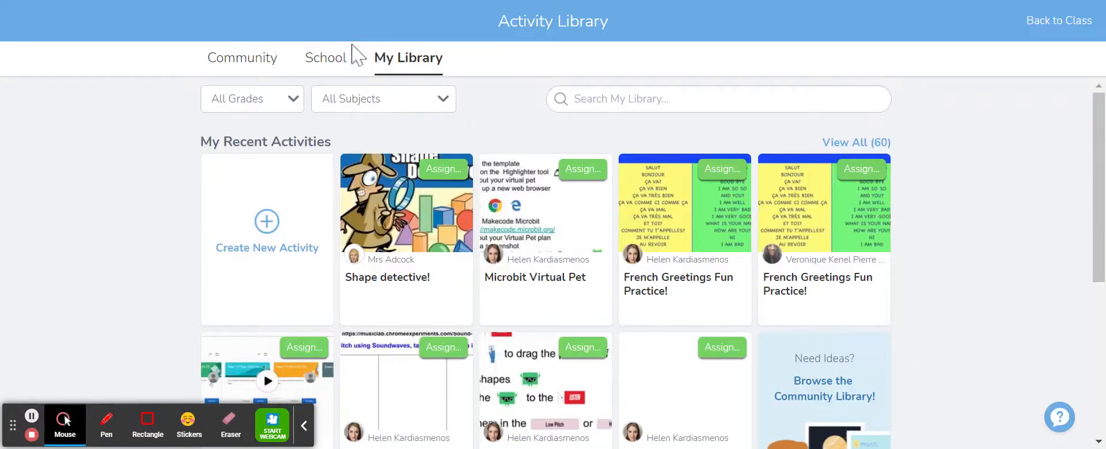
# Step: Browse the Community library's 5th Grade collections and Popular This Week activities
pyautogui.click(326, 57)
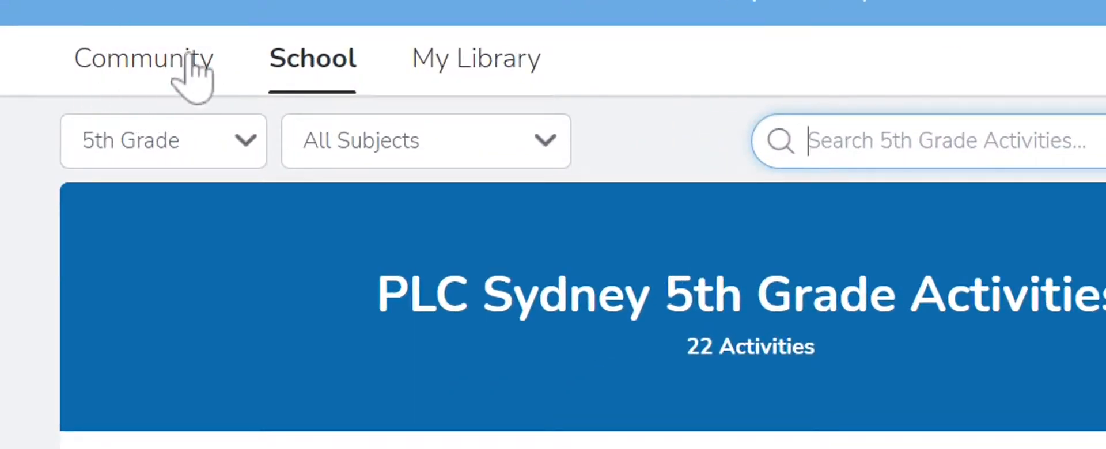
pyautogui.click(144, 58)
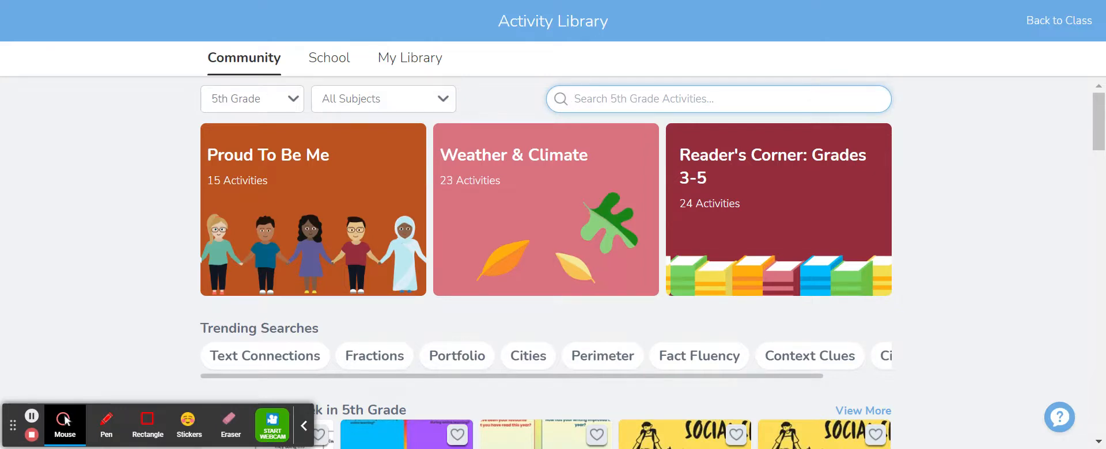
pyautogui.click(705, 99)
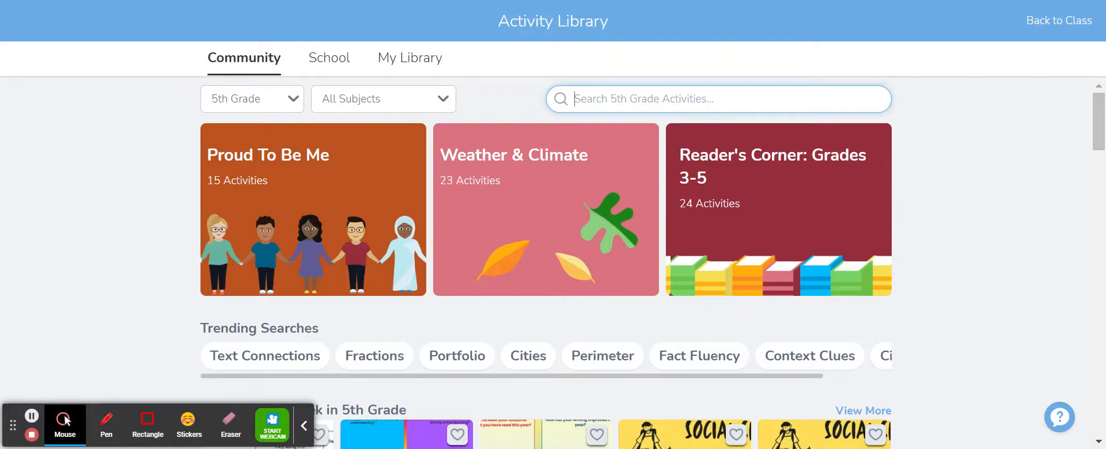
pyautogui.scroll(-3)
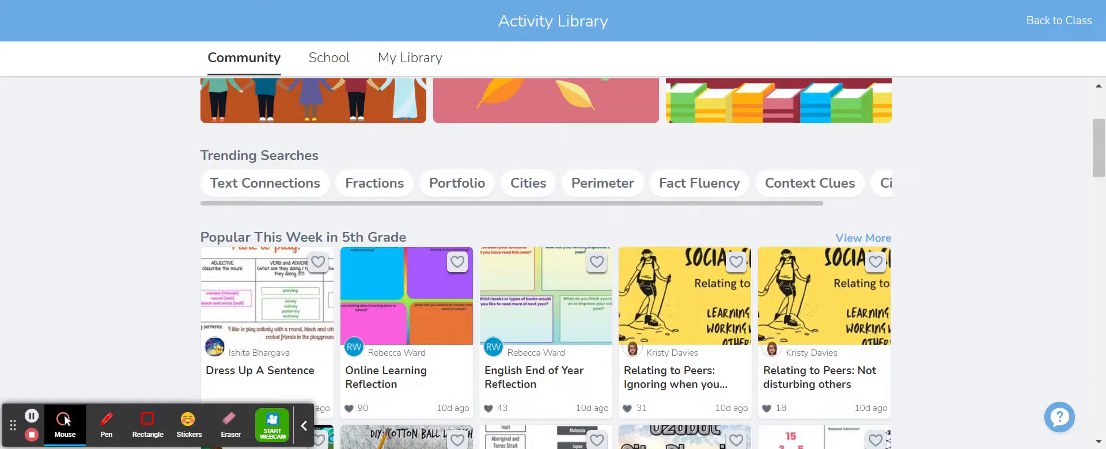
pyautogui.scroll(3)
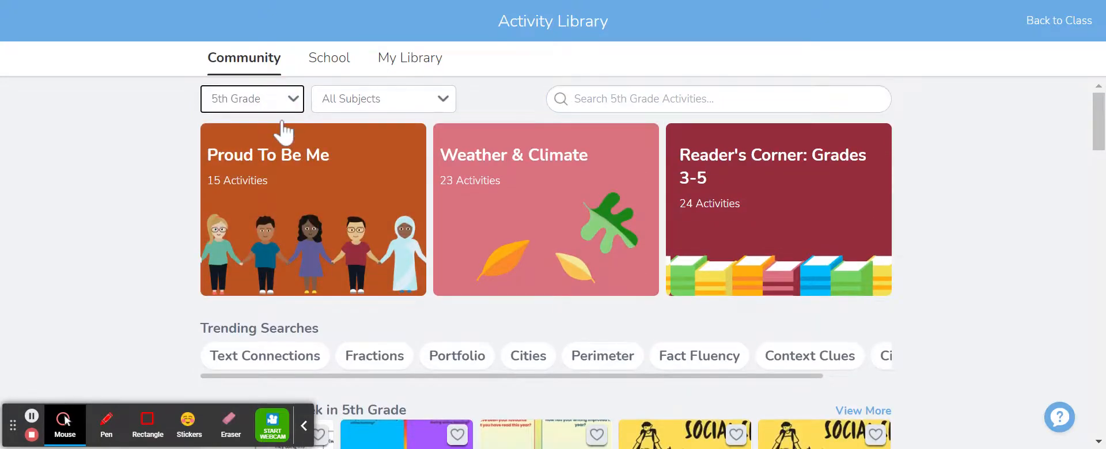
# Step: Find National Selfie day among Community activities and heart it into My Library
pyautogui.scroll(-3)
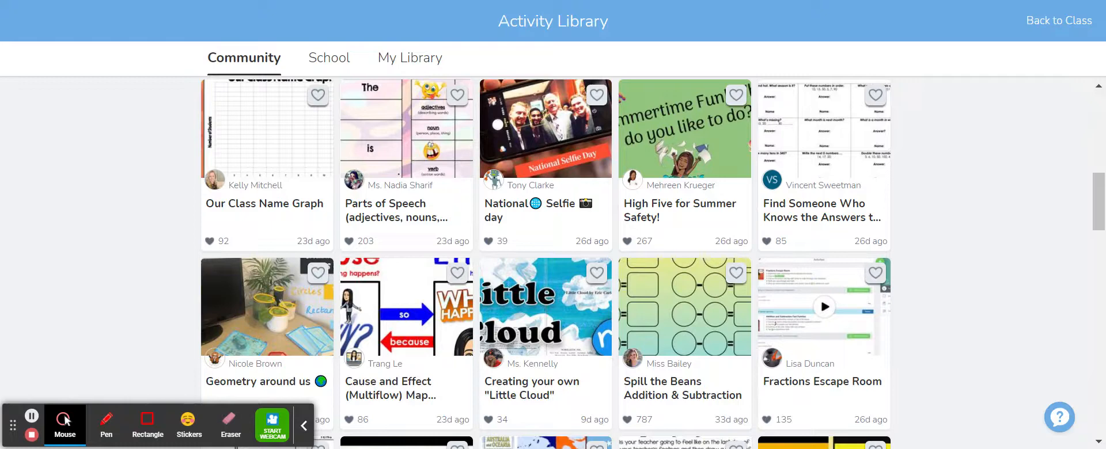
pyautogui.scroll(-3)
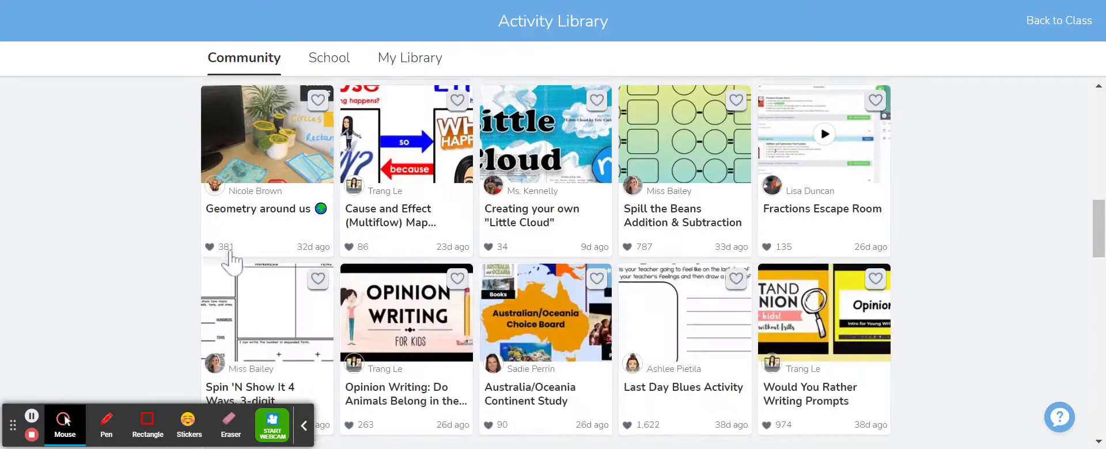
pyautogui.scroll(3)
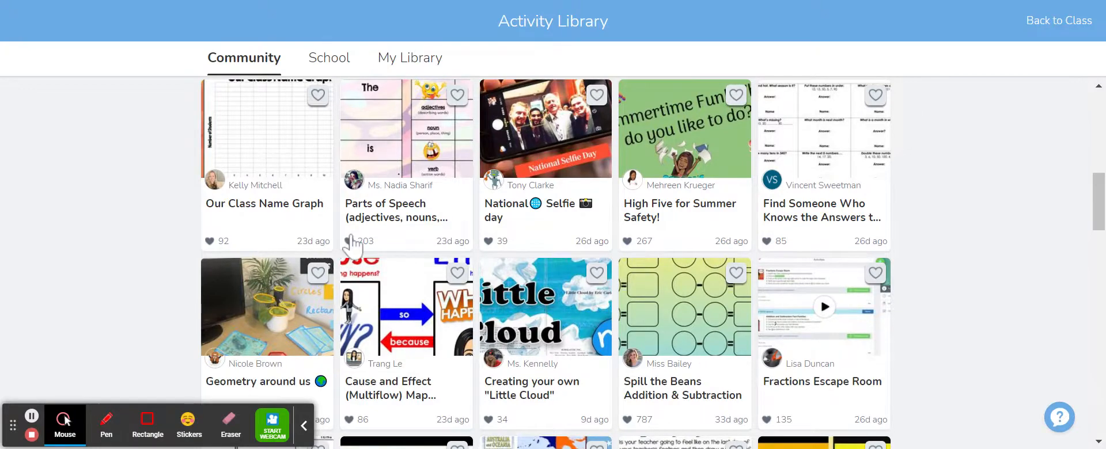
pyautogui.moveTo(532, 240)
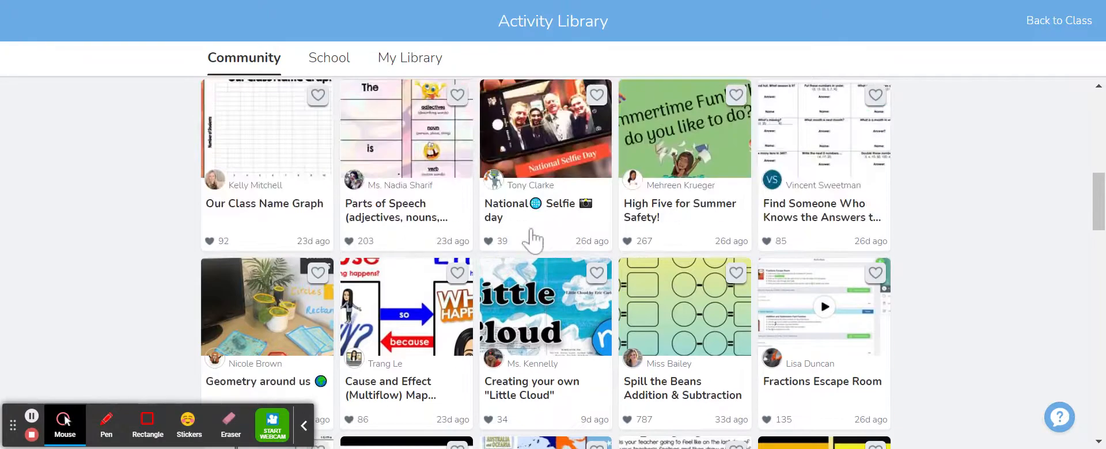
pyautogui.moveTo(490, 254)
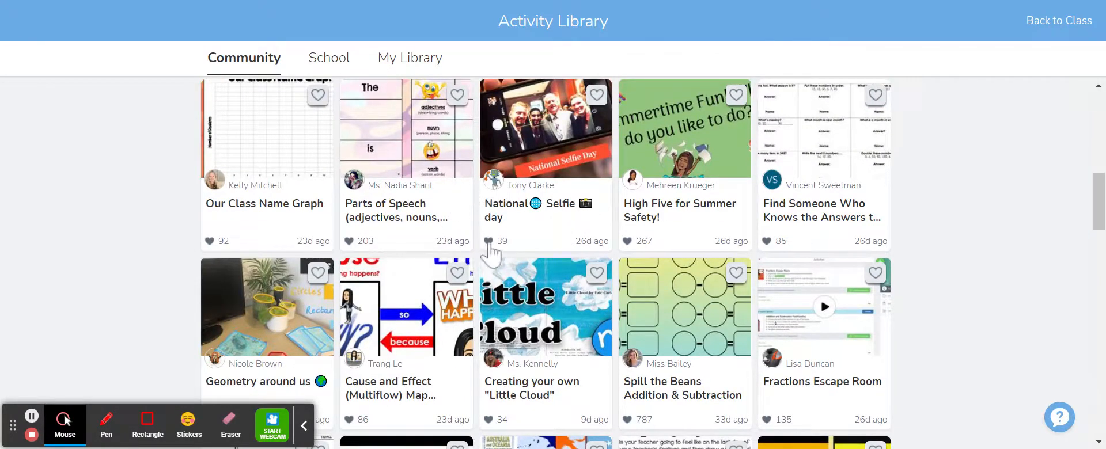
pyautogui.scroll(3)
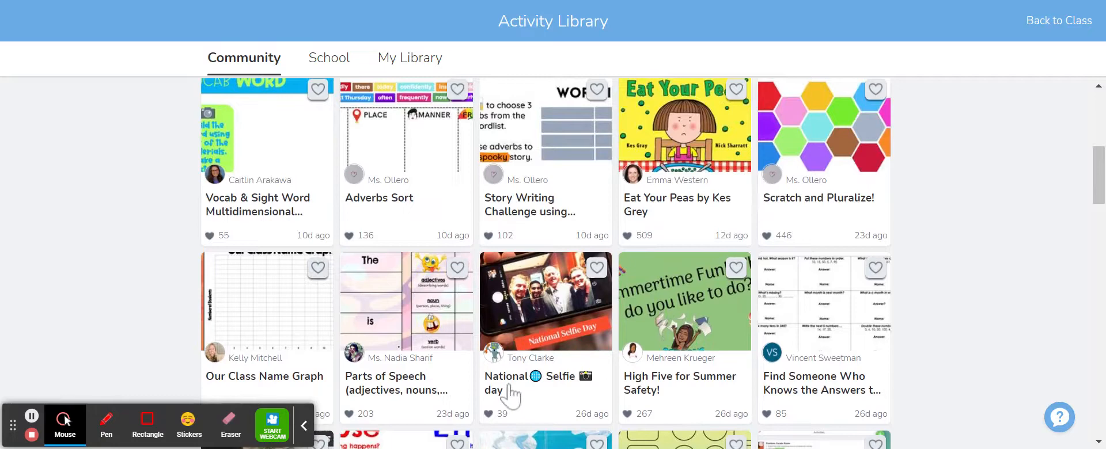
pyautogui.moveTo(520, 393)
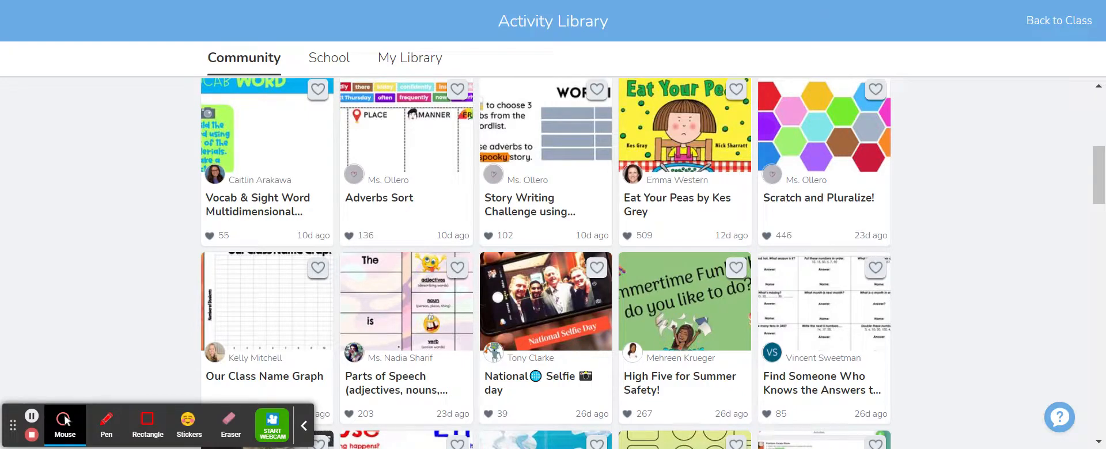
pyautogui.click(595, 268)
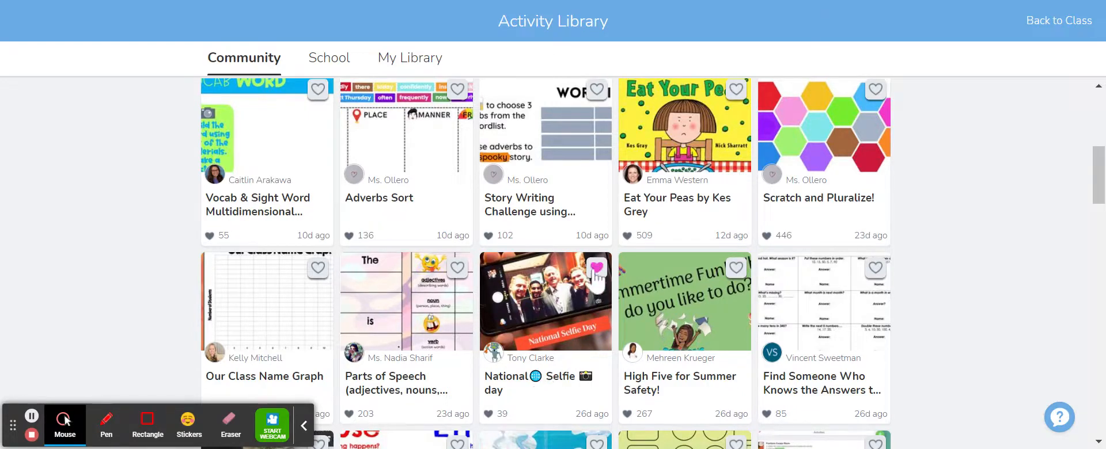
pyautogui.click(595, 268)
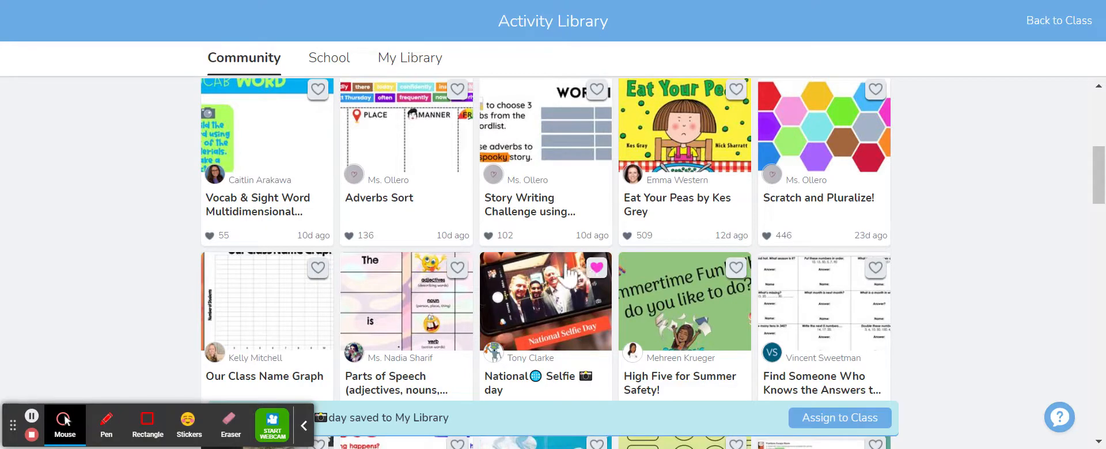
pyautogui.scroll(-3)
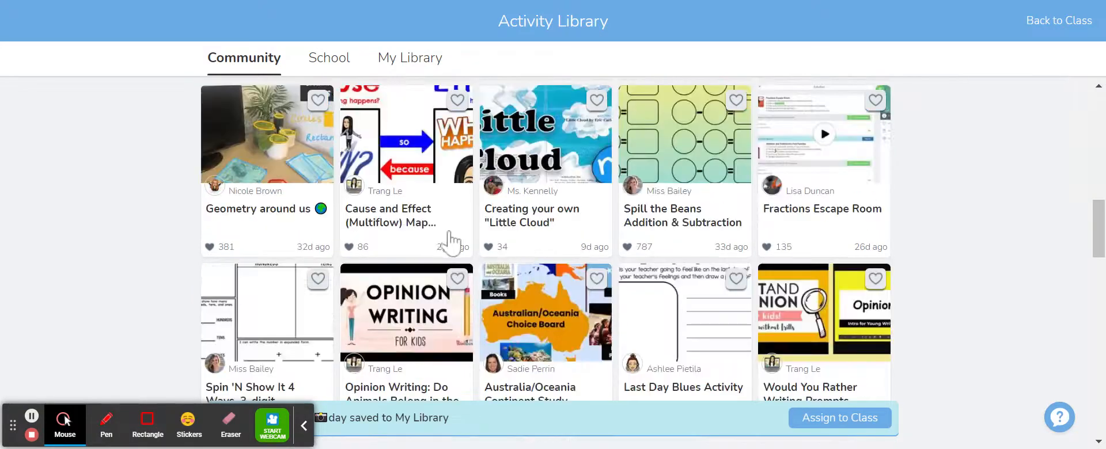
# Step: Search 2nd Grade community activities for 'money' and heart Laura Splawn's Counting Money
pyautogui.scroll(-3)
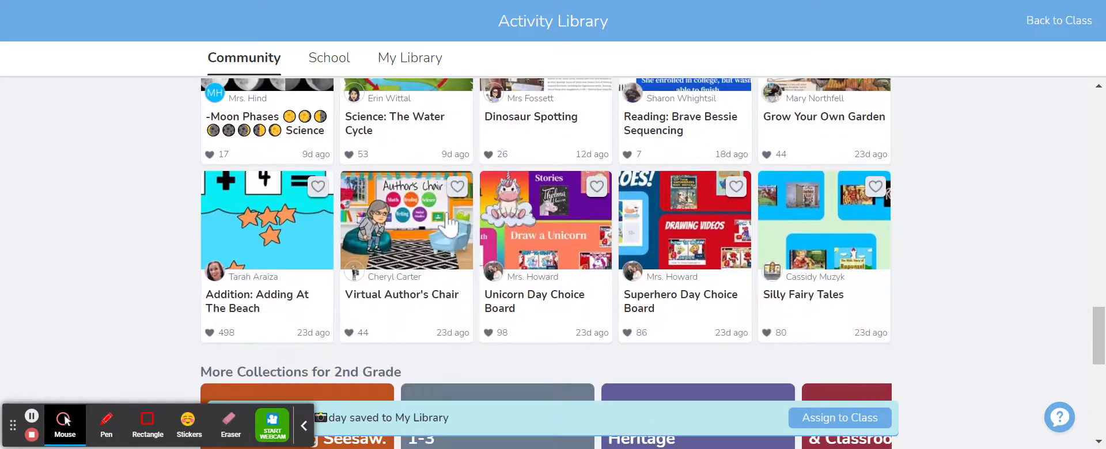
pyautogui.moveTo(468, 229)
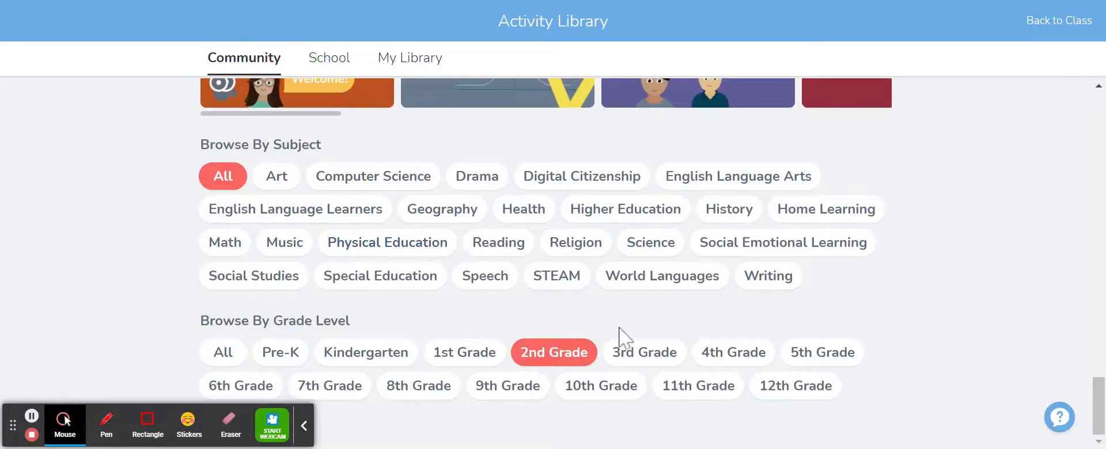
pyautogui.scroll(-3)
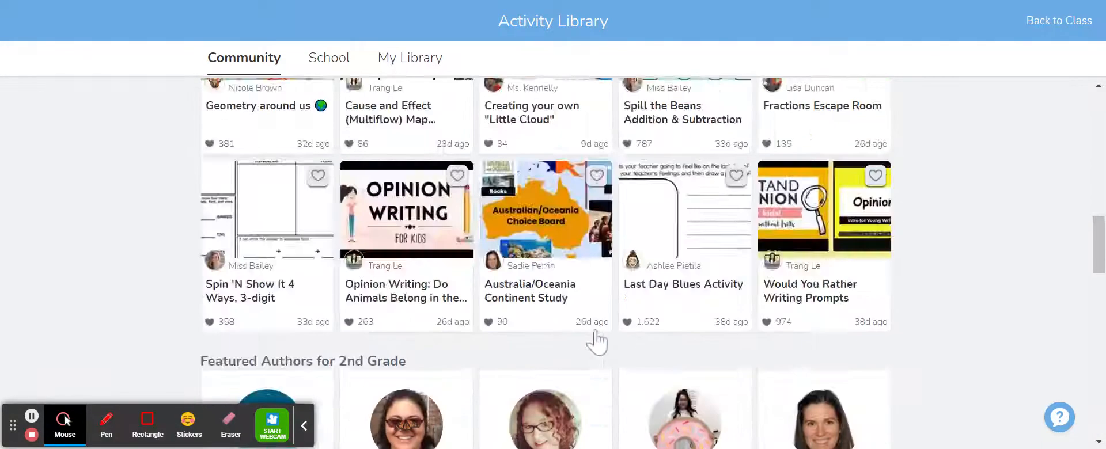
pyautogui.scroll(3)
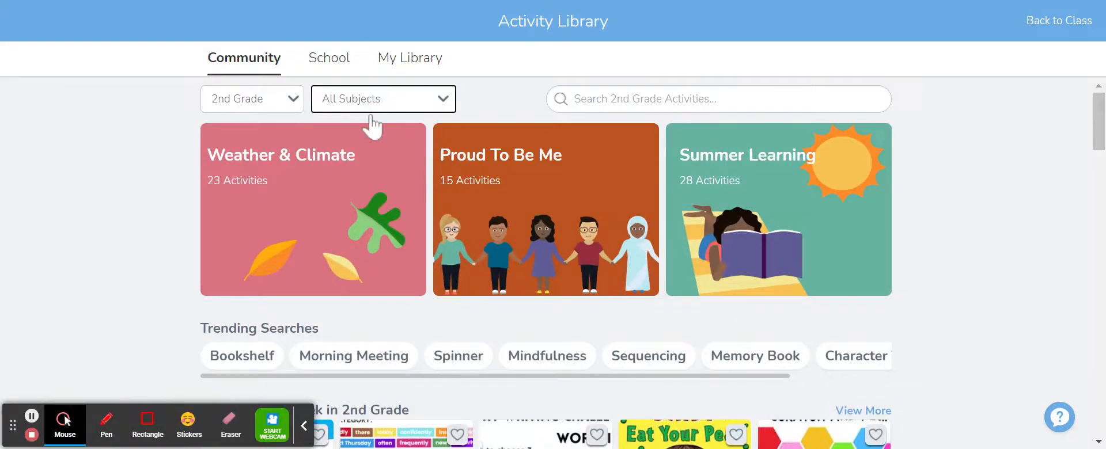
pyautogui.click(383, 98)
pyautogui.write('money')
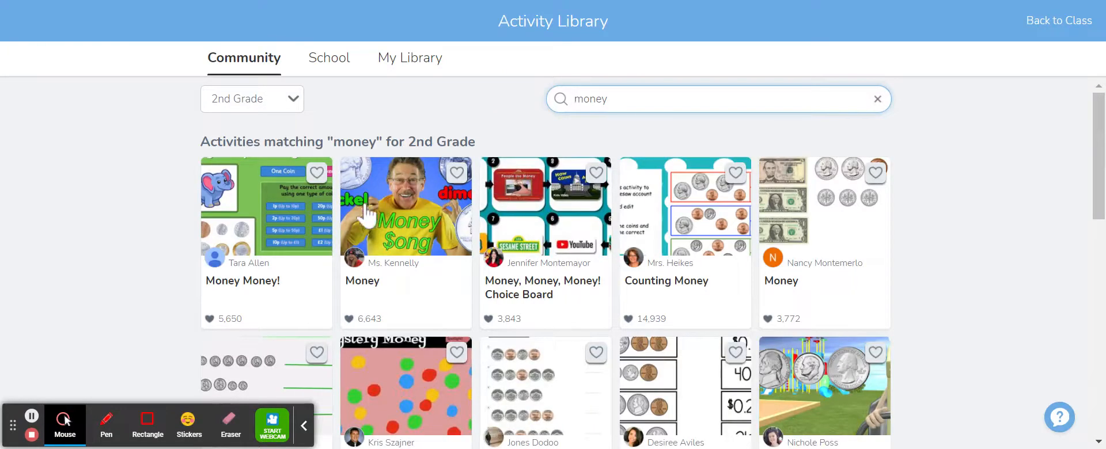
pyautogui.scroll(-3)
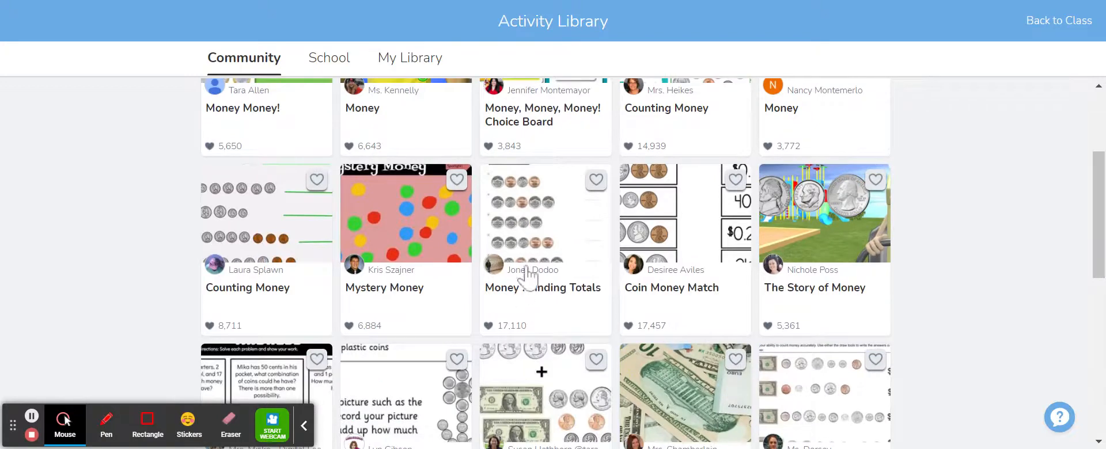
pyautogui.click(316, 179)
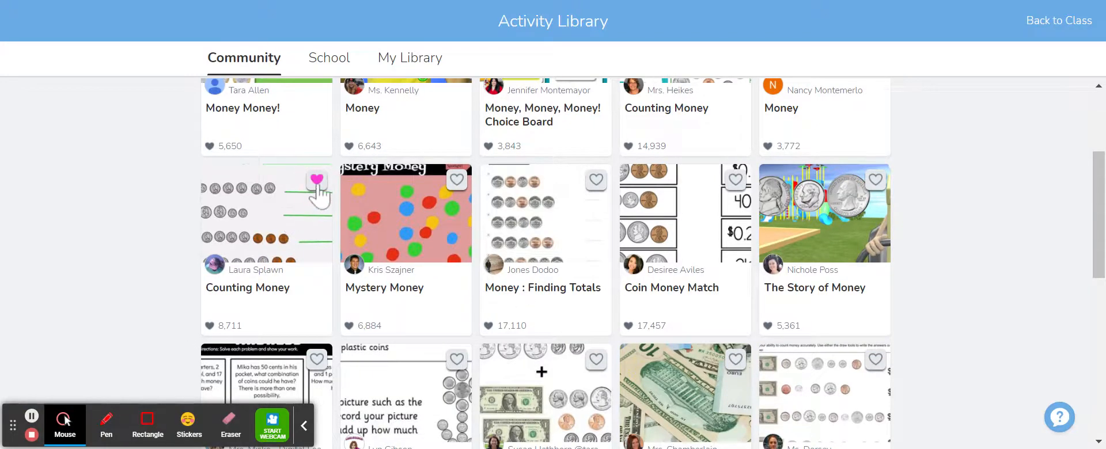
pyautogui.click(316, 179)
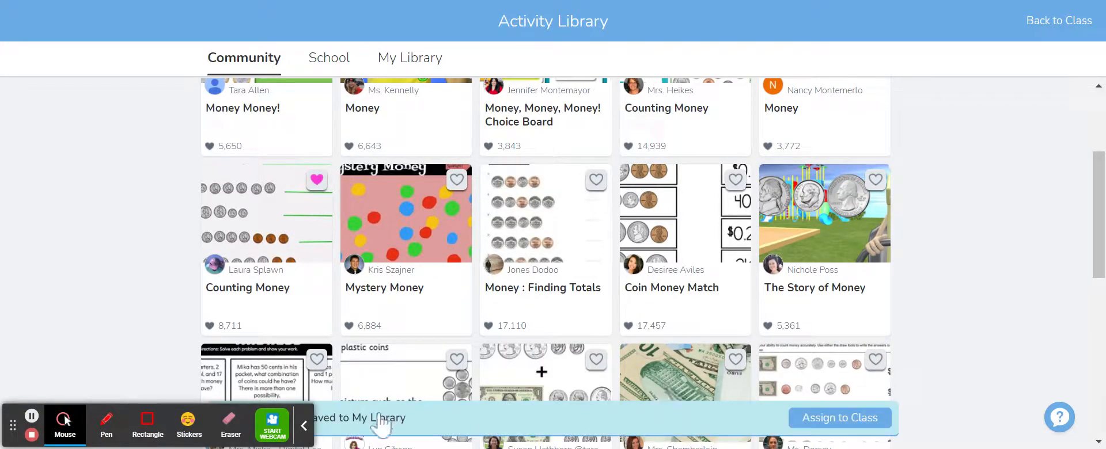